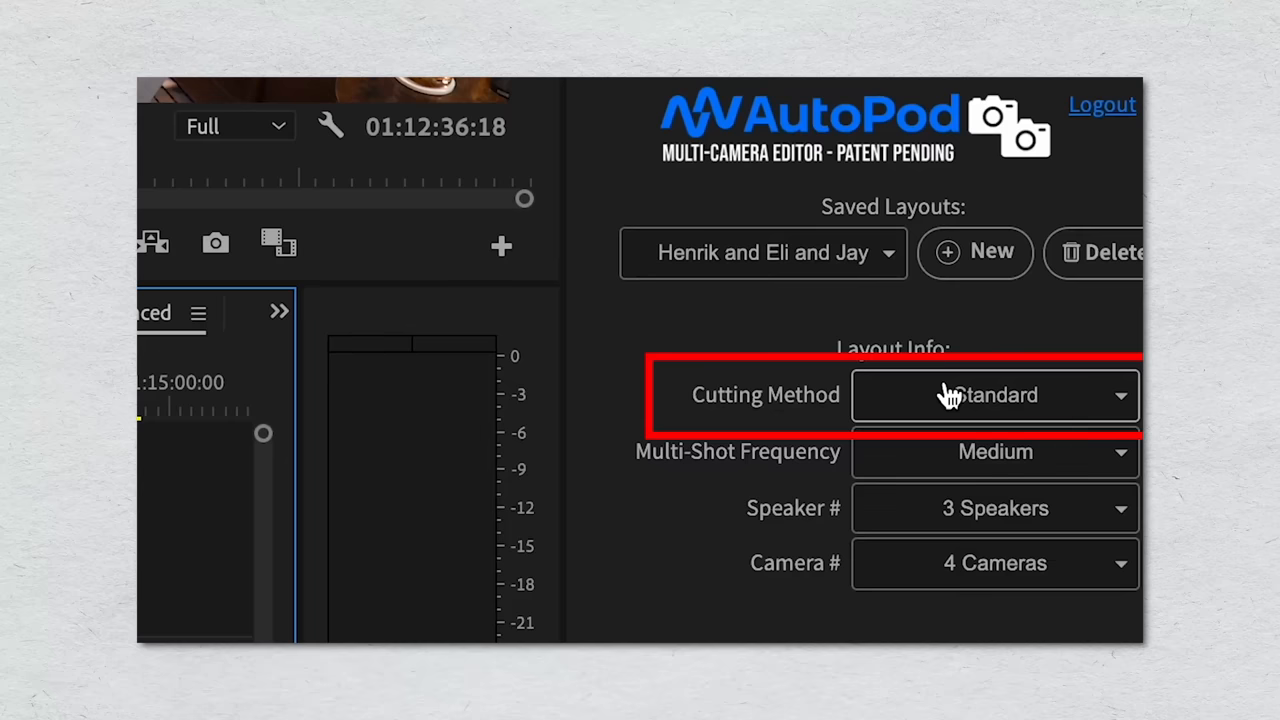
{"action": "left_click", "coordinate": [996, 396]}
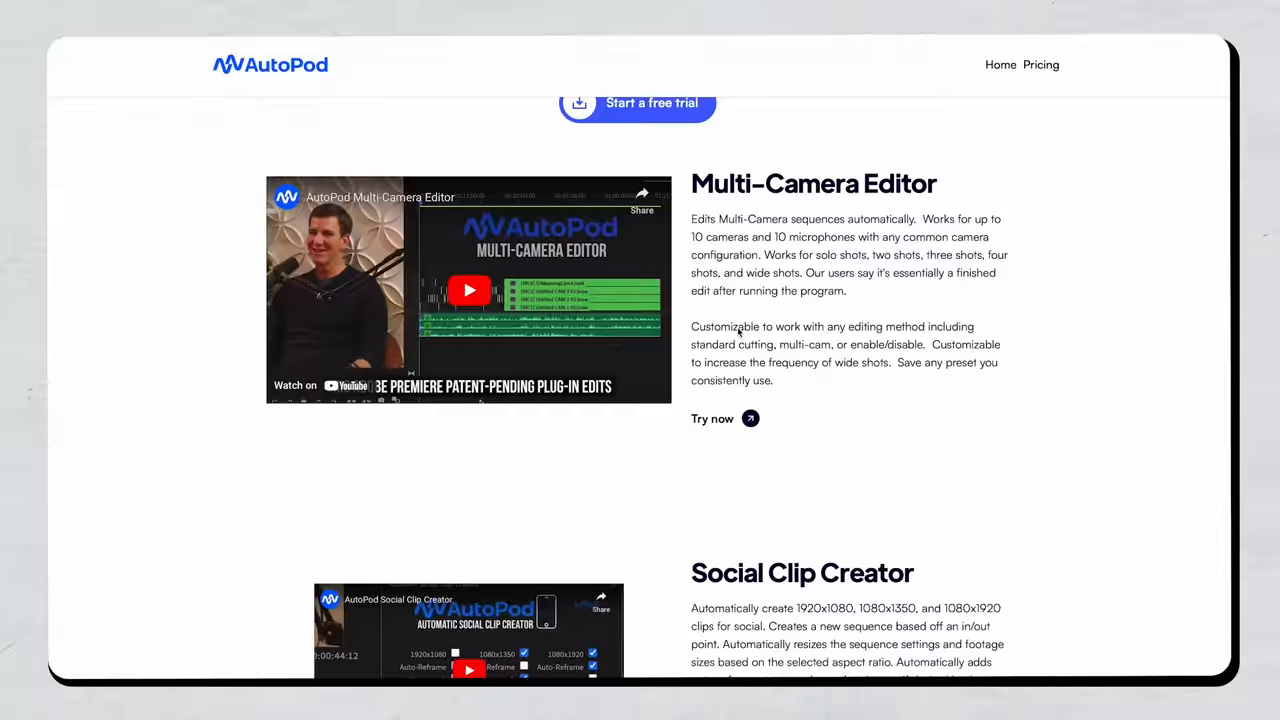
{"action": "scroll", "scroll_direction": "down", "scroll_amount": 3}
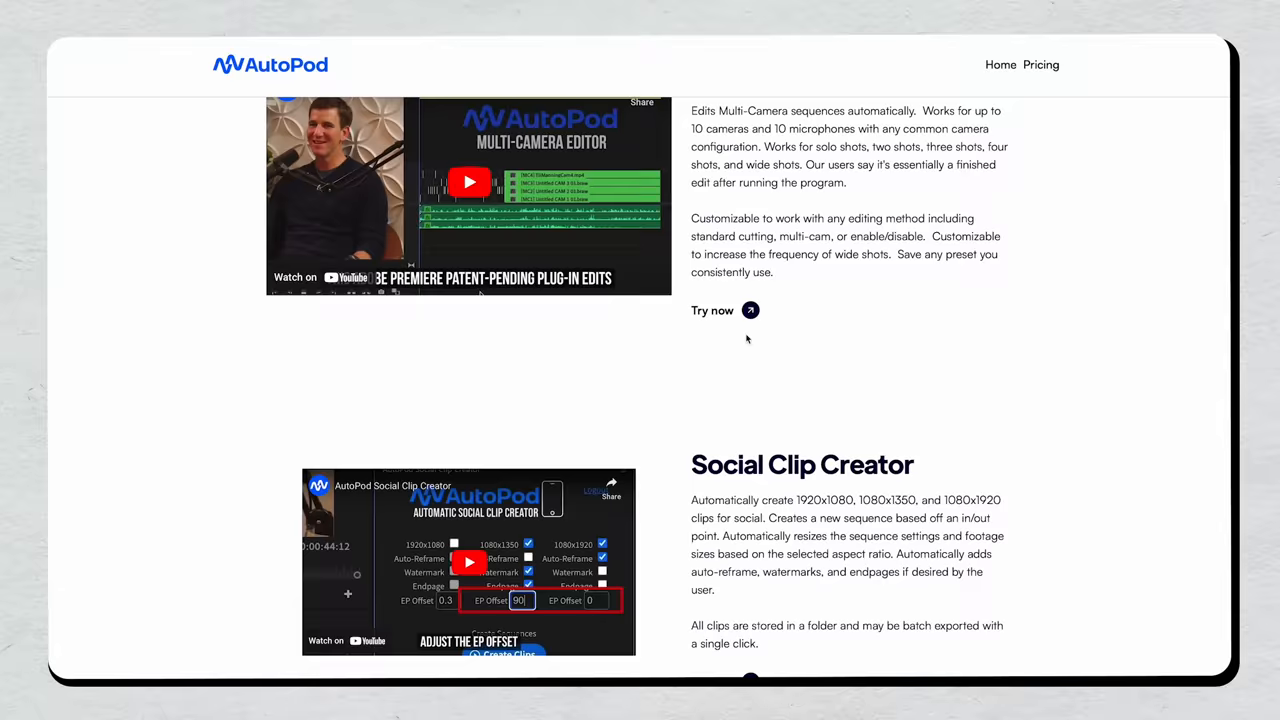
{"action": "scroll", "scroll_direction": "down", "scroll_amount": 3}
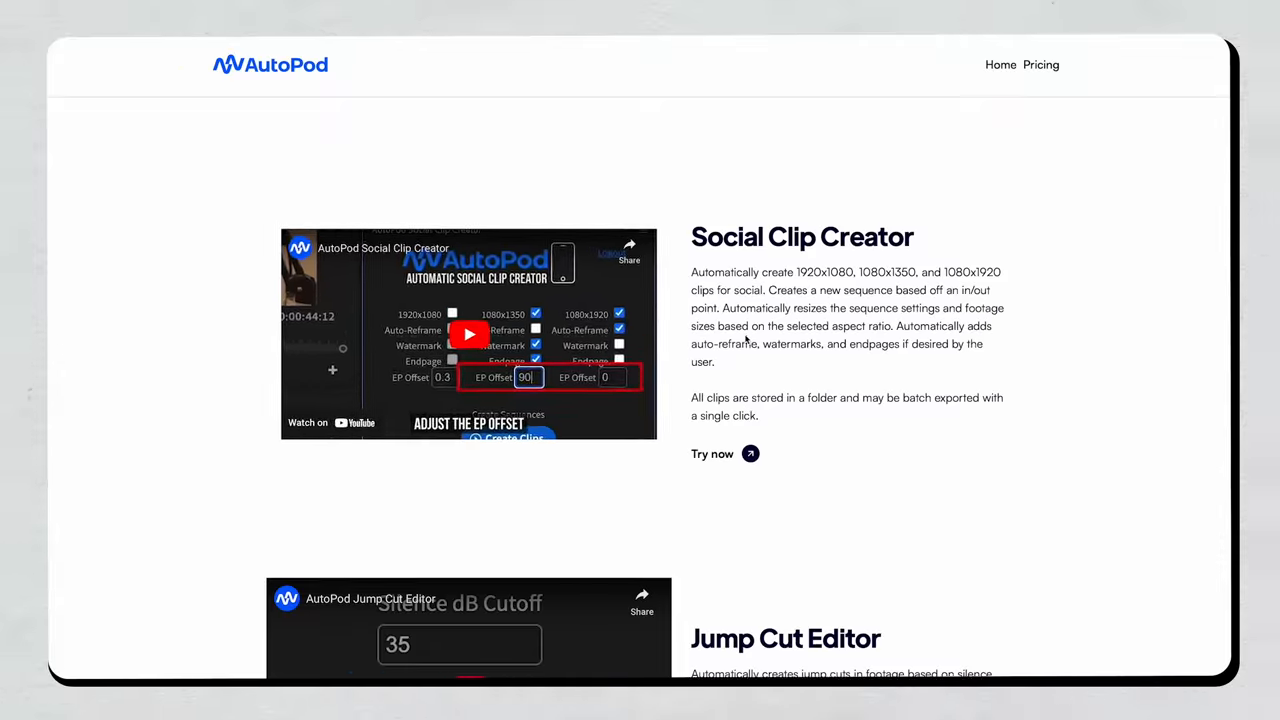
{"action": "scroll", "scroll_direction": "up", "scroll_amount": 3}
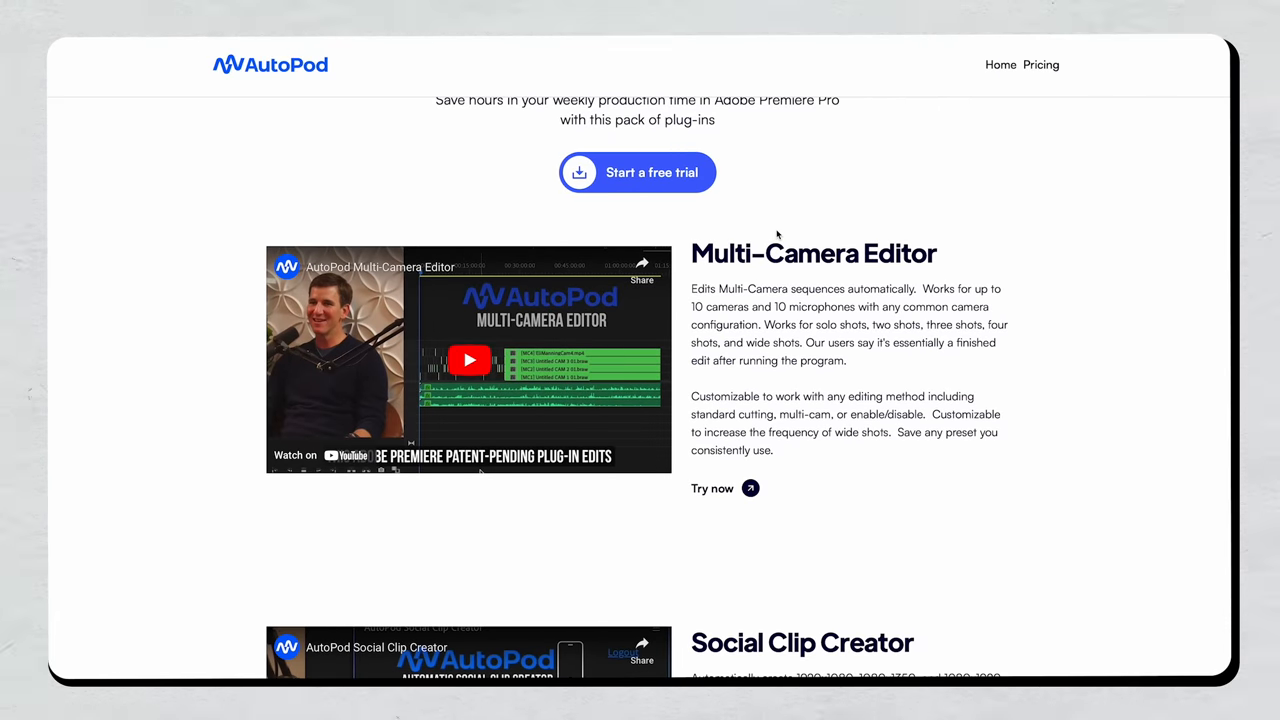